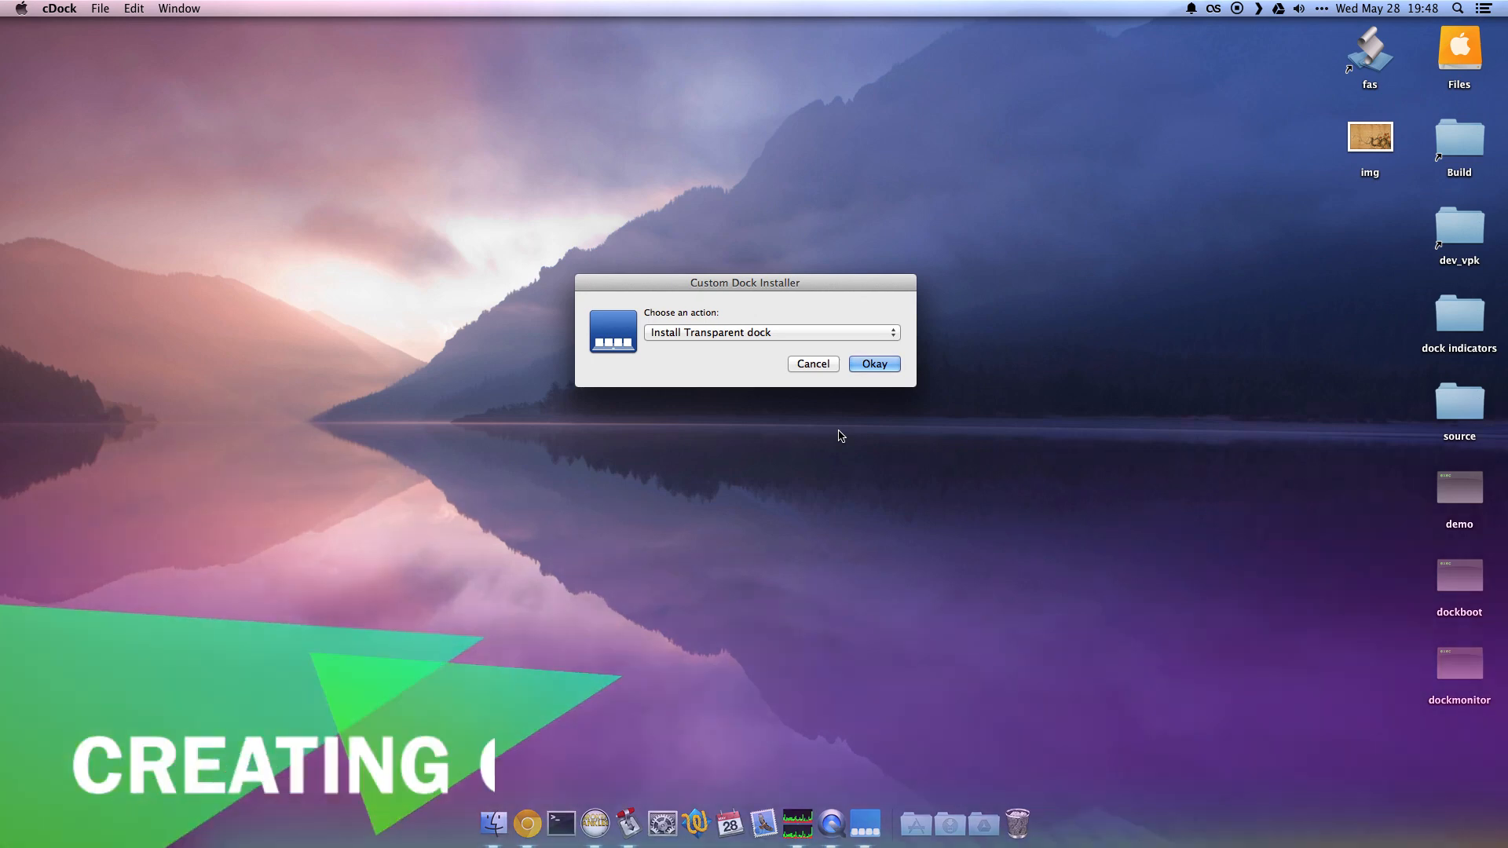
# Choose 'Install Customizable dock' in the Custom Dock Installer and confirm with Okay.
pyautogui.click(770, 331)
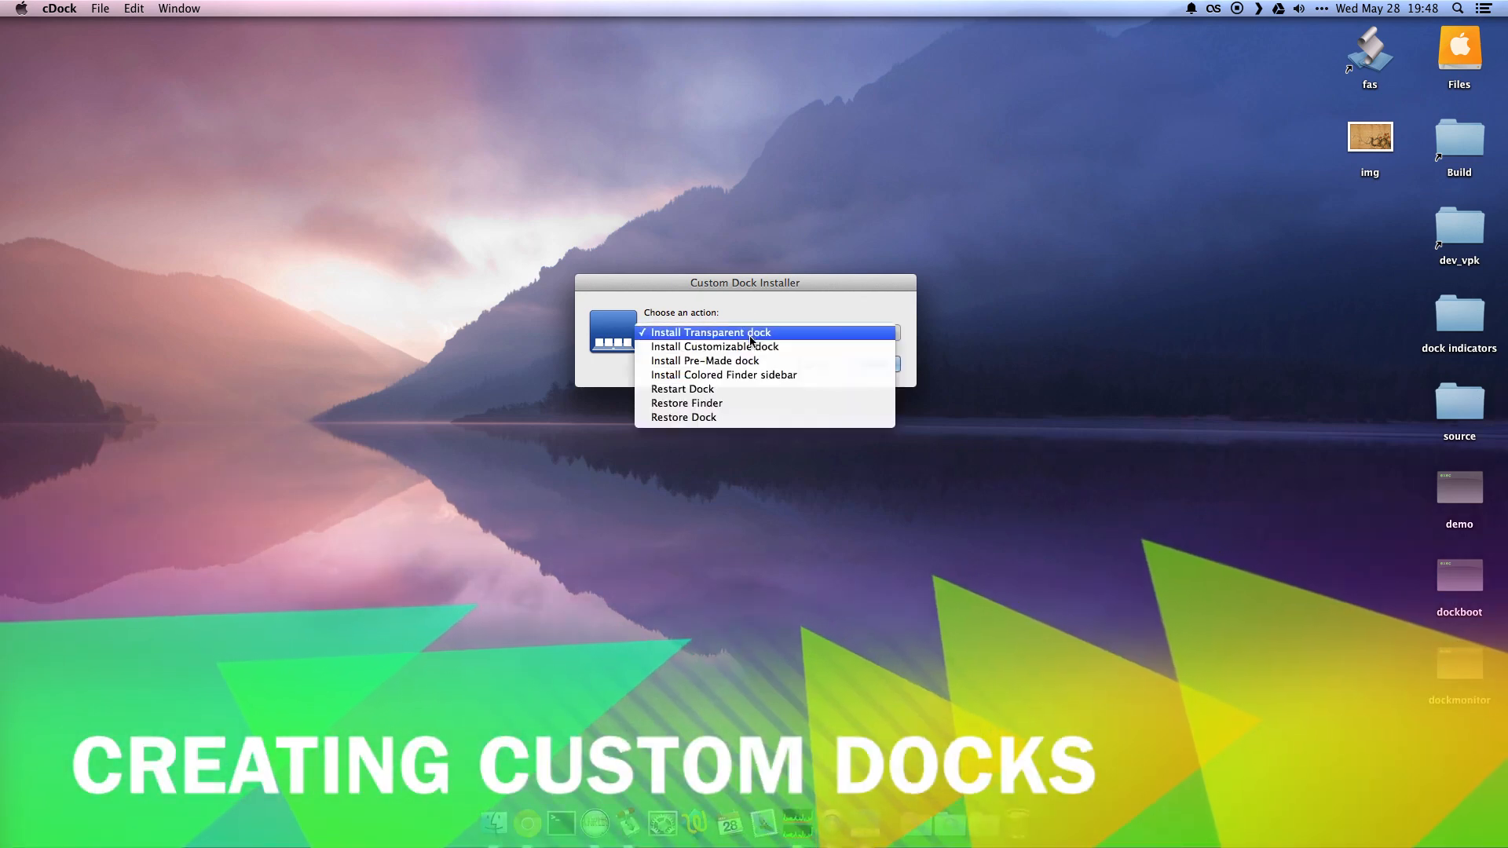
pyautogui.moveTo(751, 346)
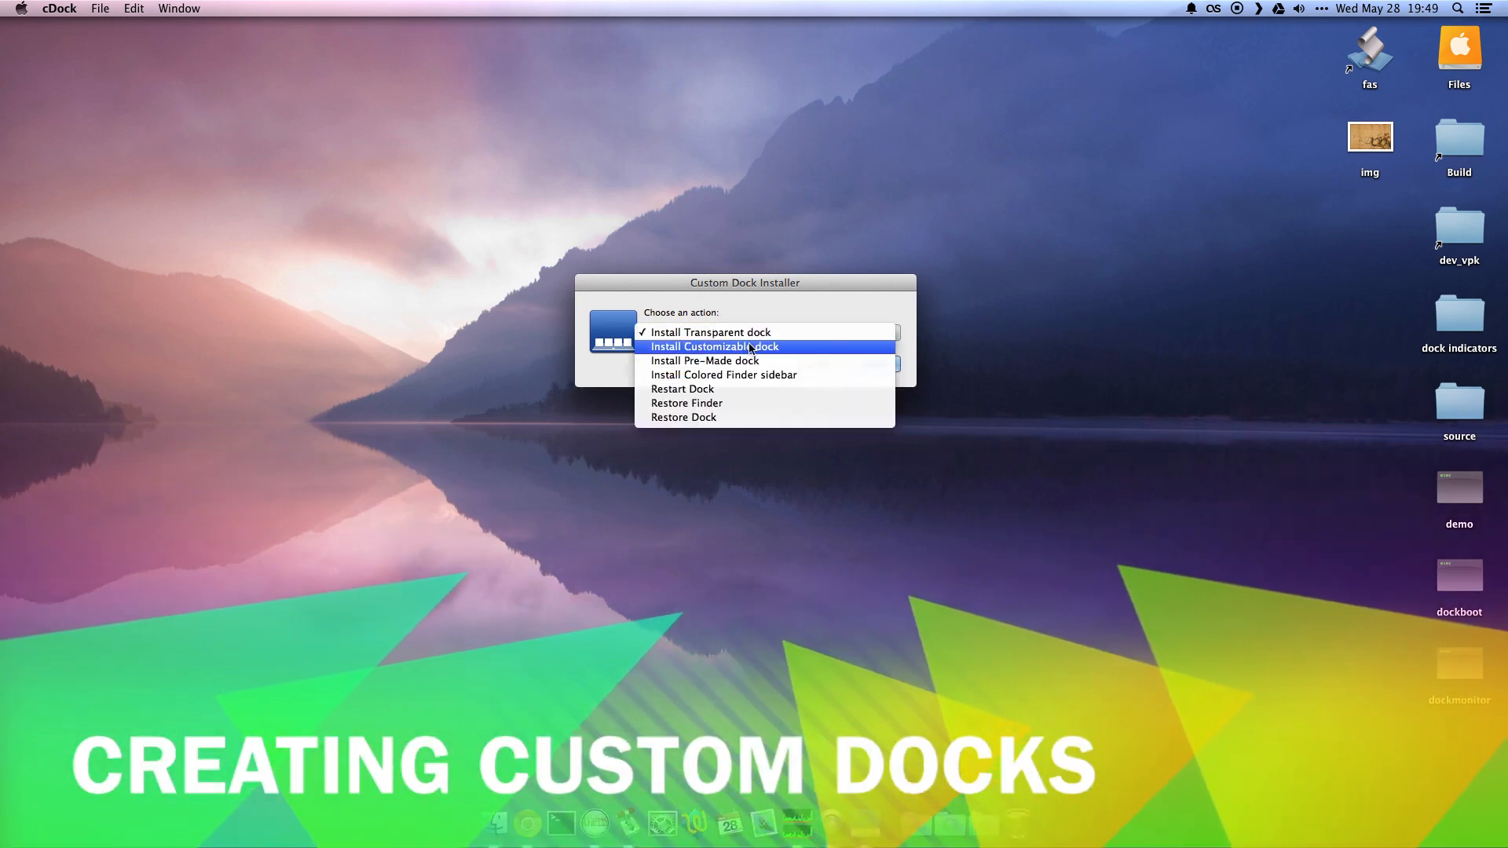
pyautogui.click(713, 345)
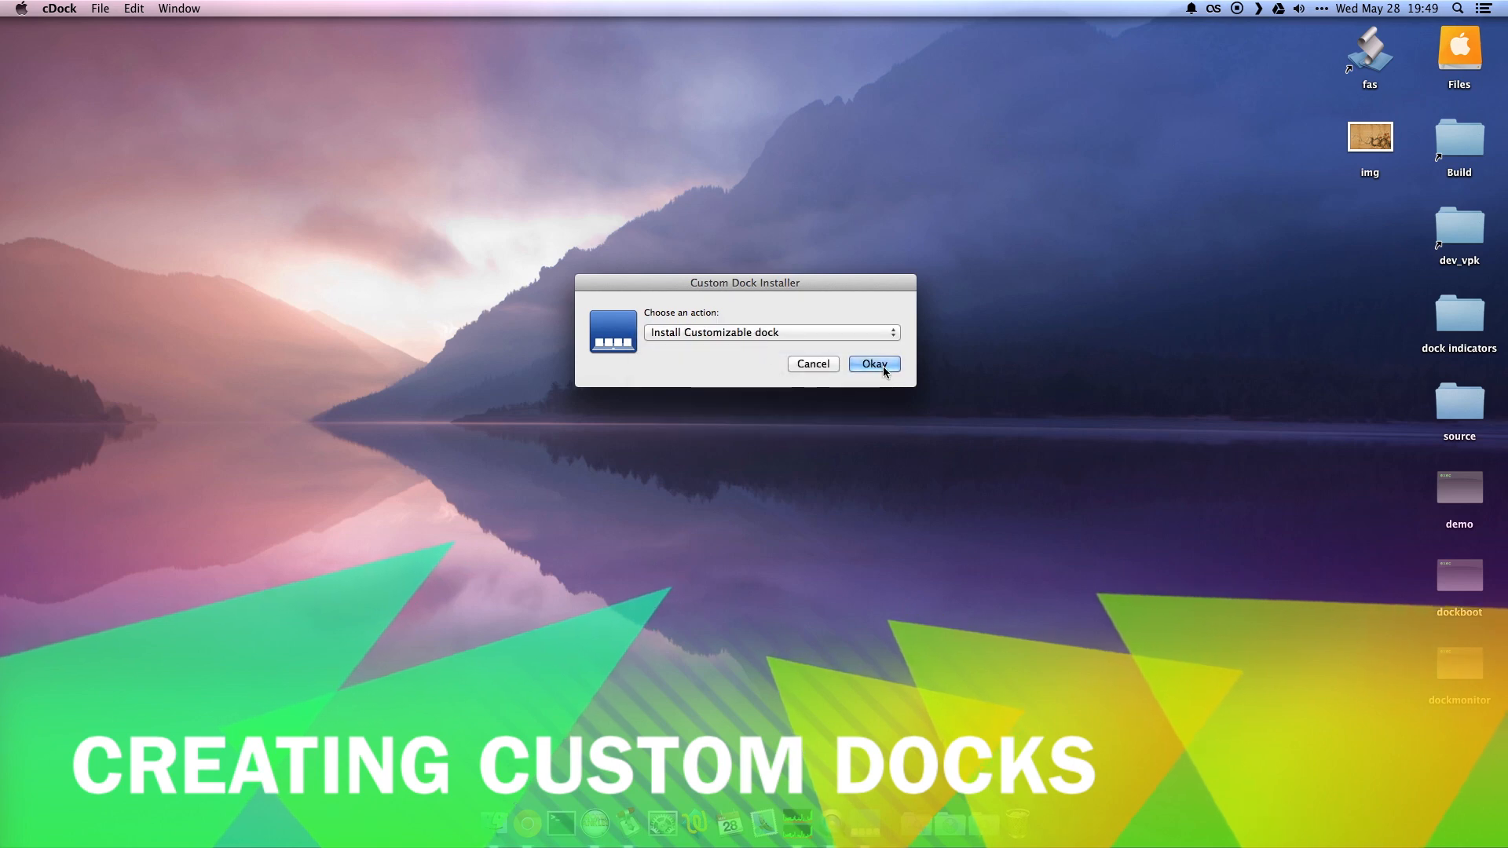
pyautogui.click(872, 363)
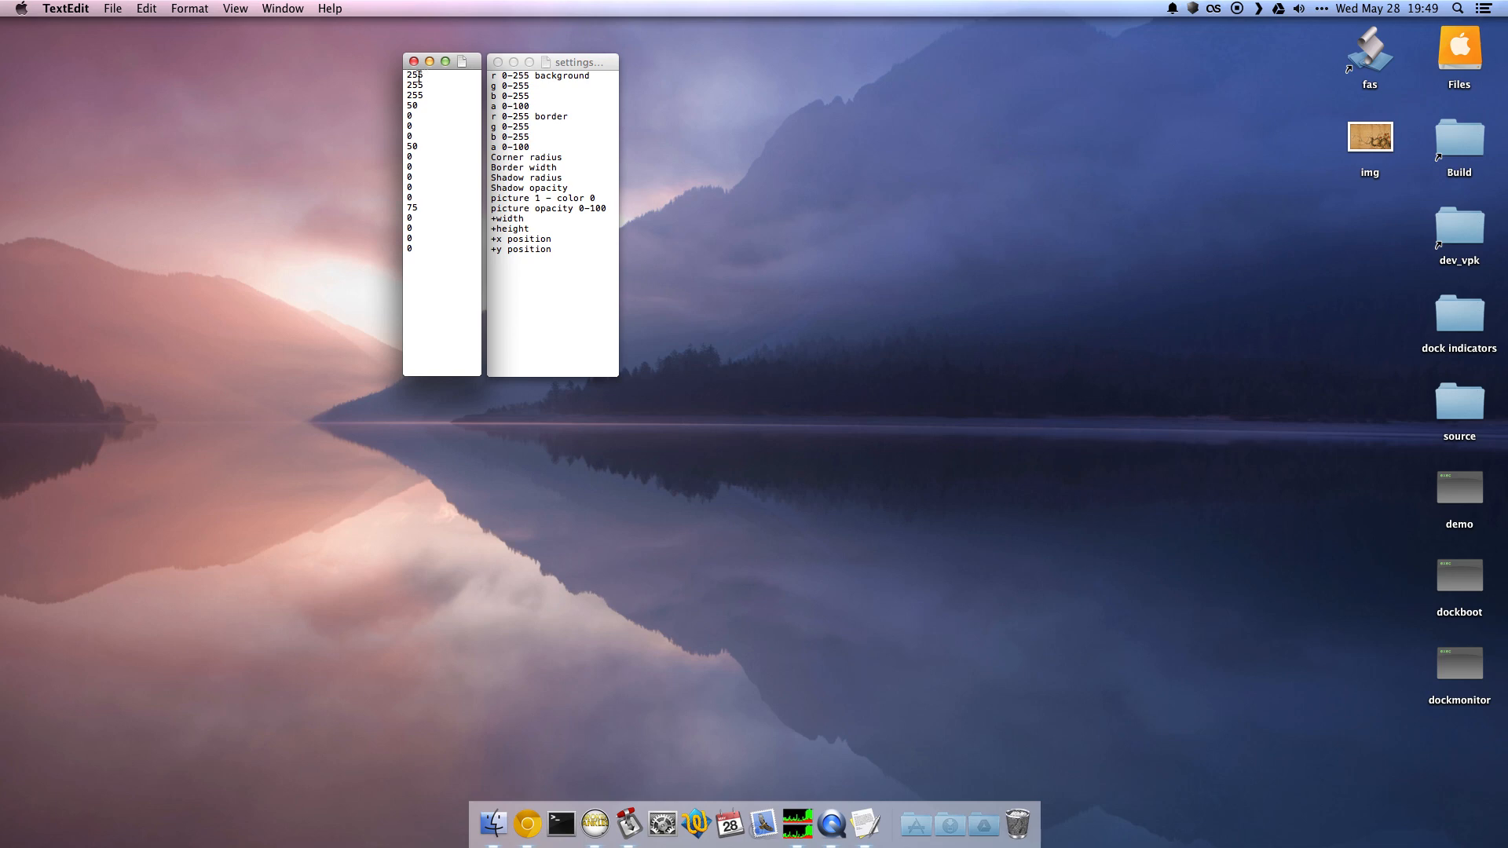
# Enter background values 100, 255, 25 with opacity 75 and border opacity 100 in the settings file.
pyautogui.write('35')
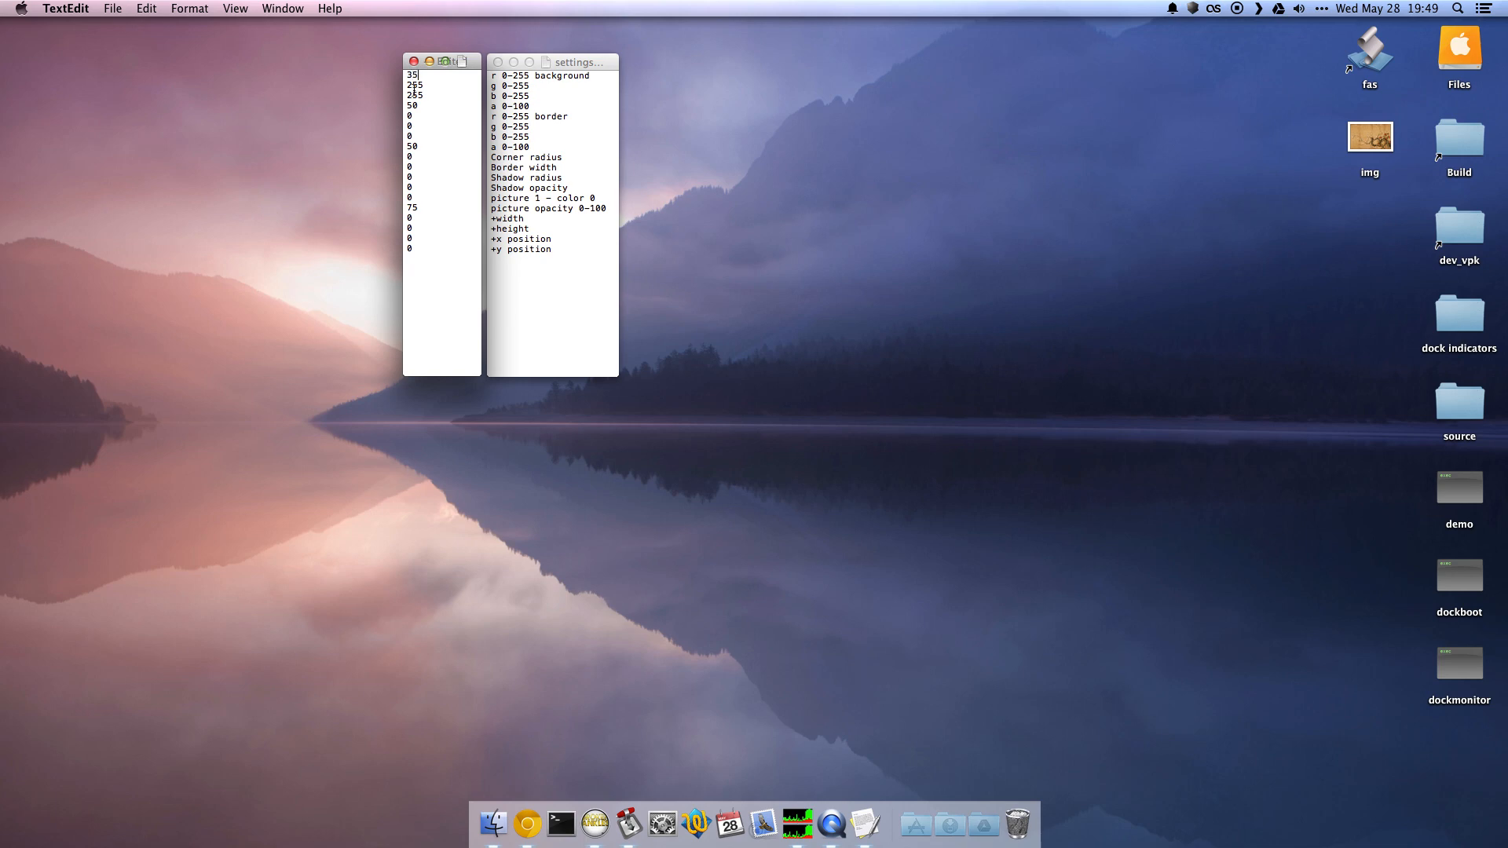
pyautogui.write('35')
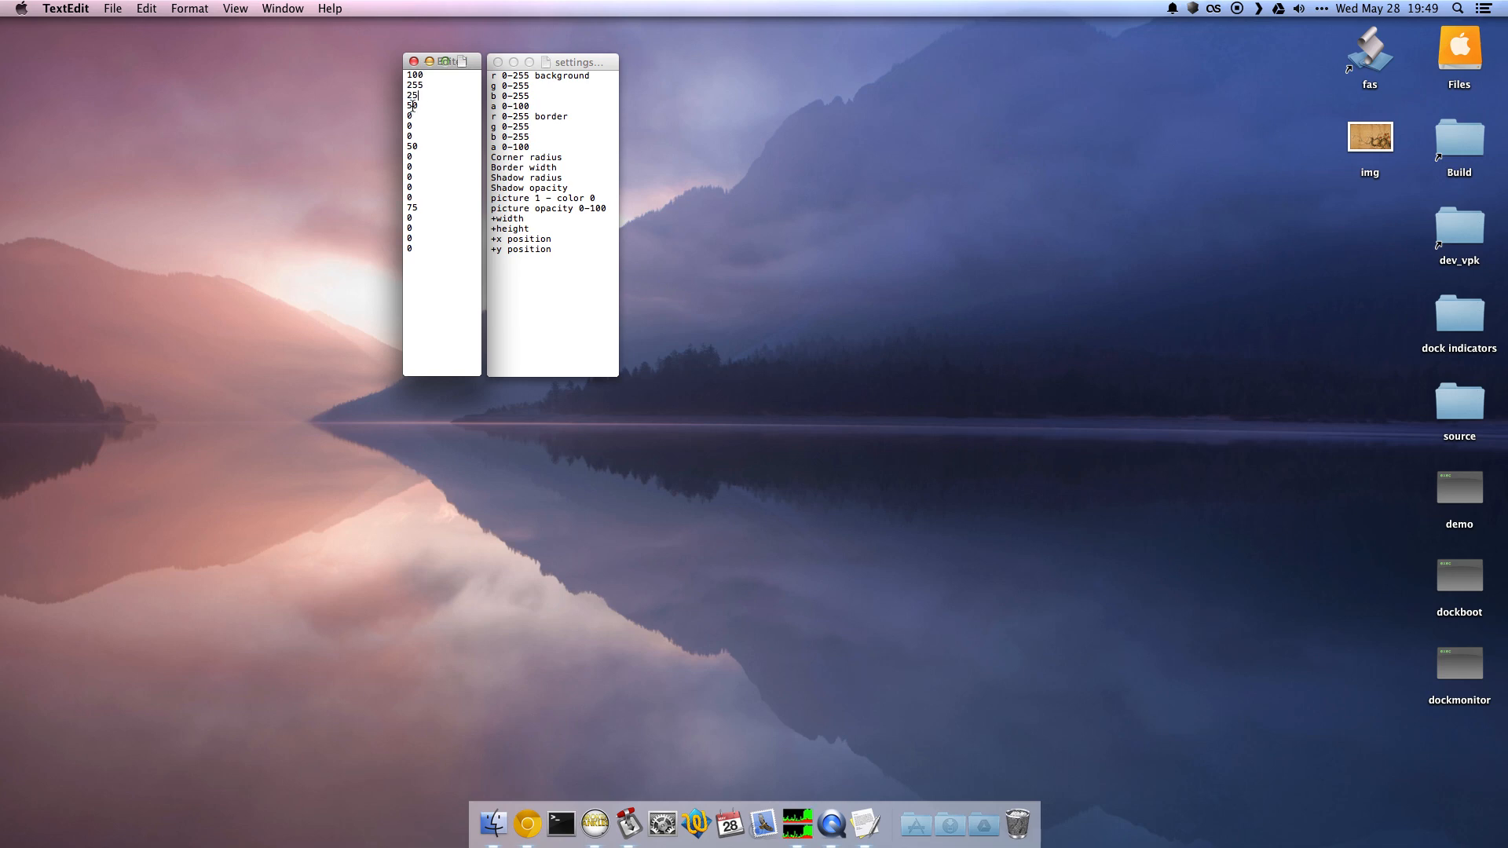
pyautogui.write('75')
pyautogui.click(441, 144)
pyautogui.write('100')
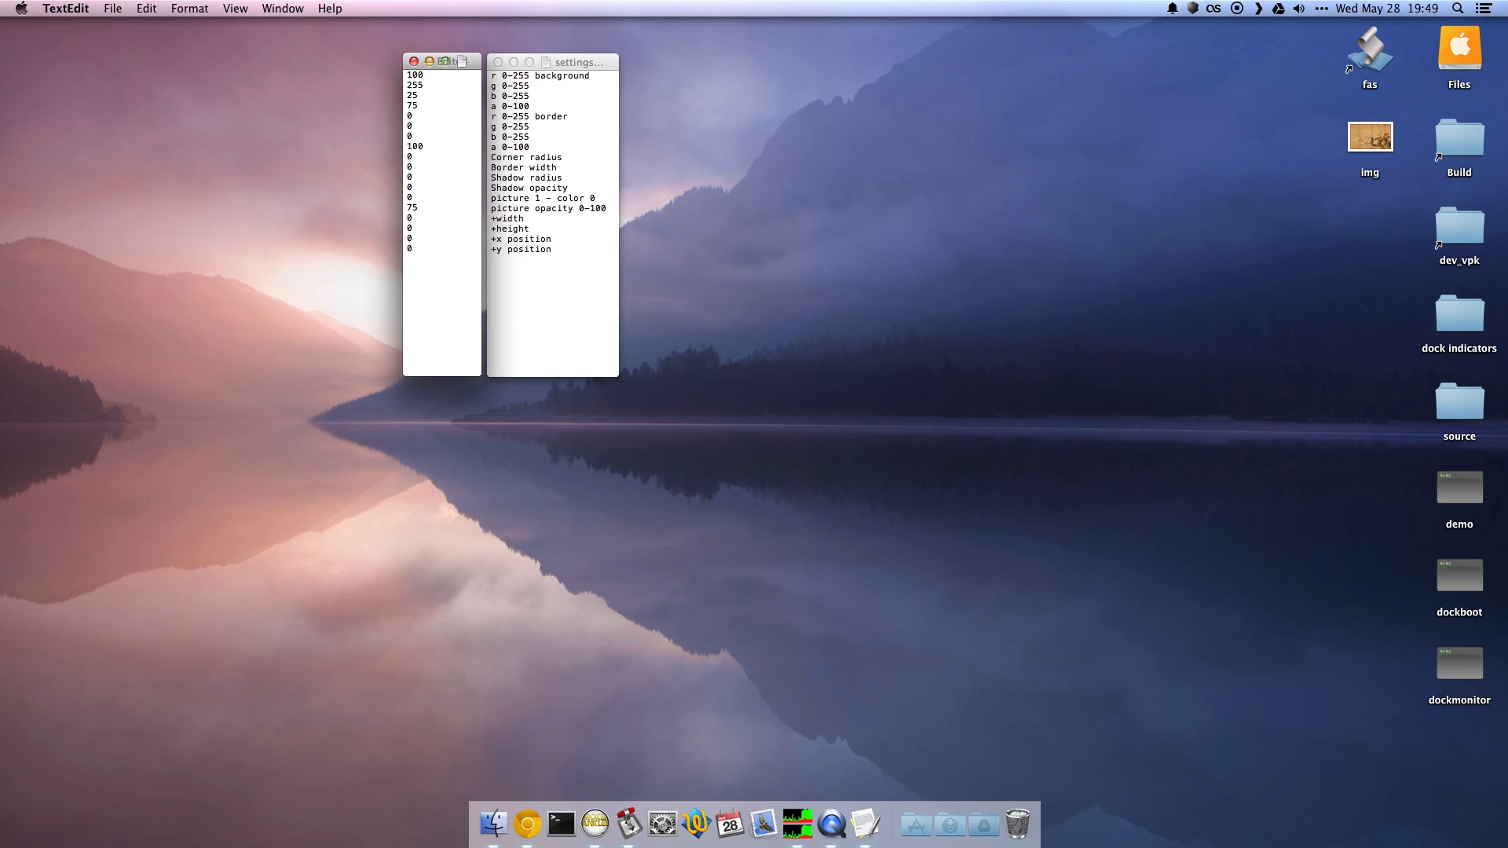
# Enter corner radius 5, border width 2, shadow radius 2 and shadow opacity 50.
pyautogui.write('5')
pyautogui.write('2')
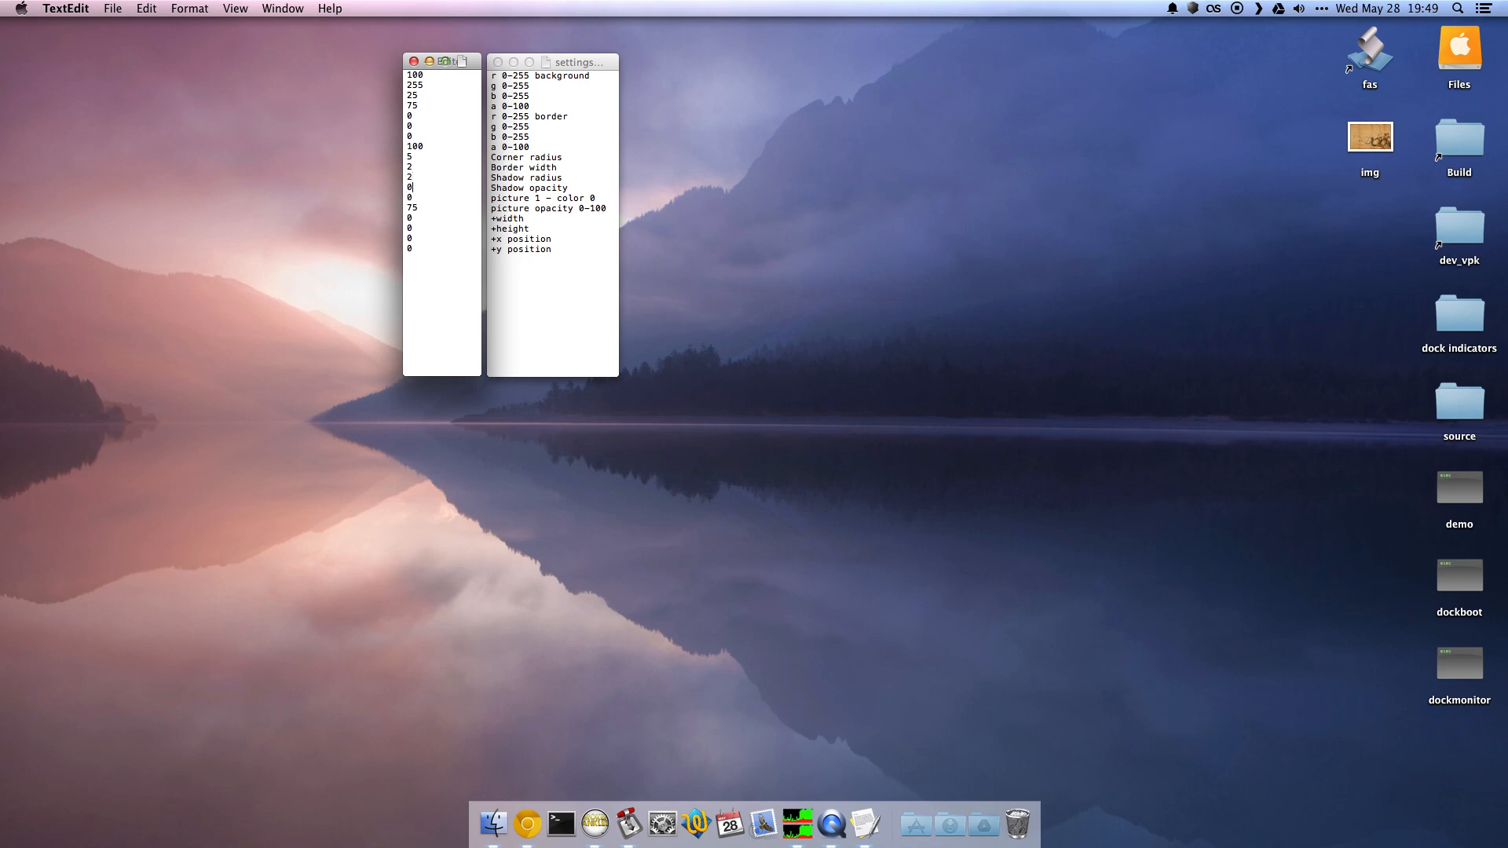
pyautogui.write('5')
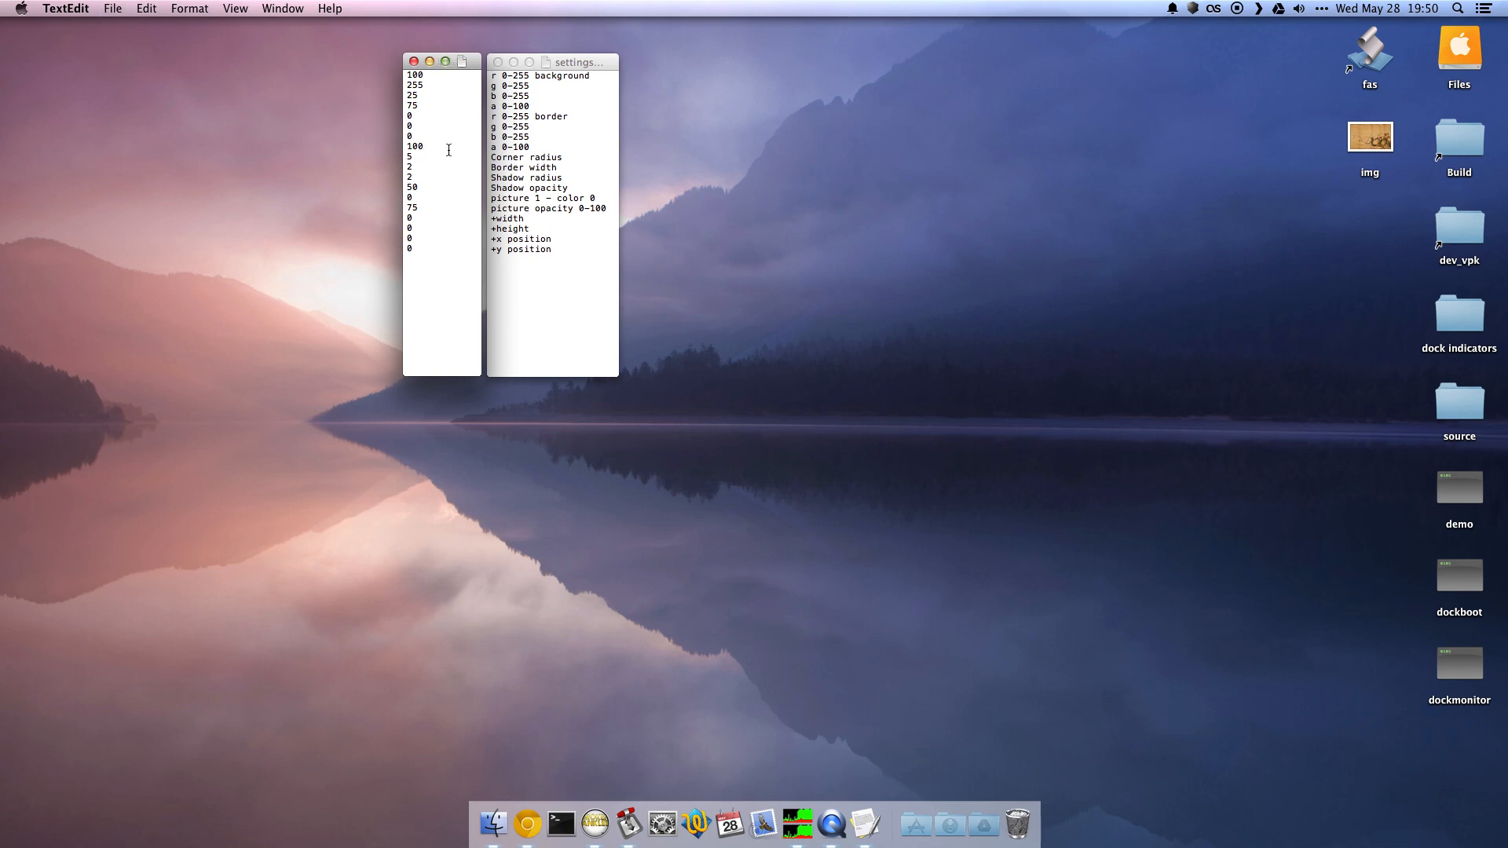
# Switch to the desktop so the dock shows its bright green bordered style.
pyautogui.click(1192, 9)
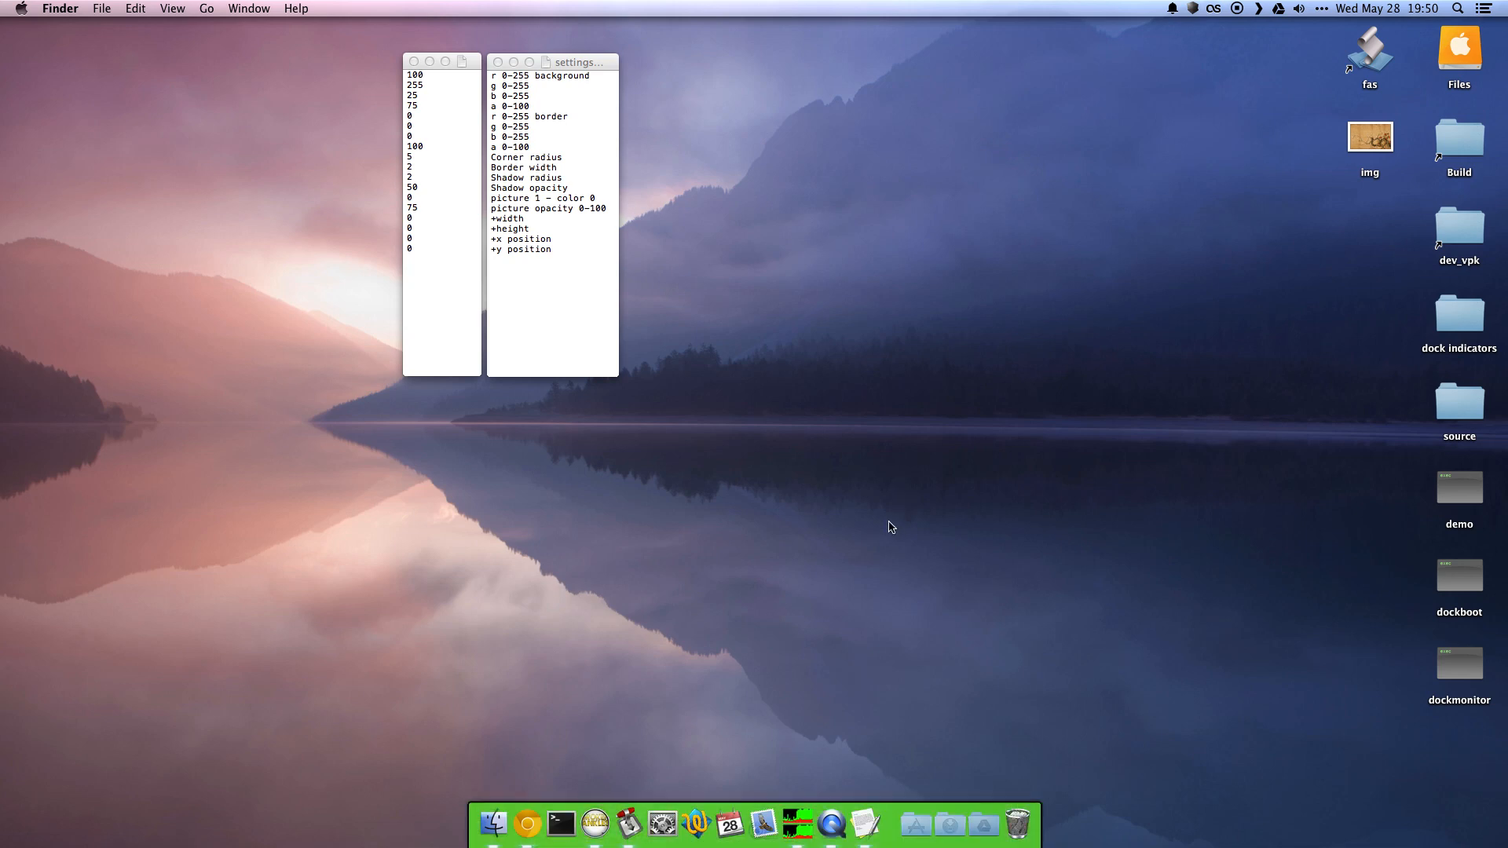
pyautogui.moveTo(611, 366)
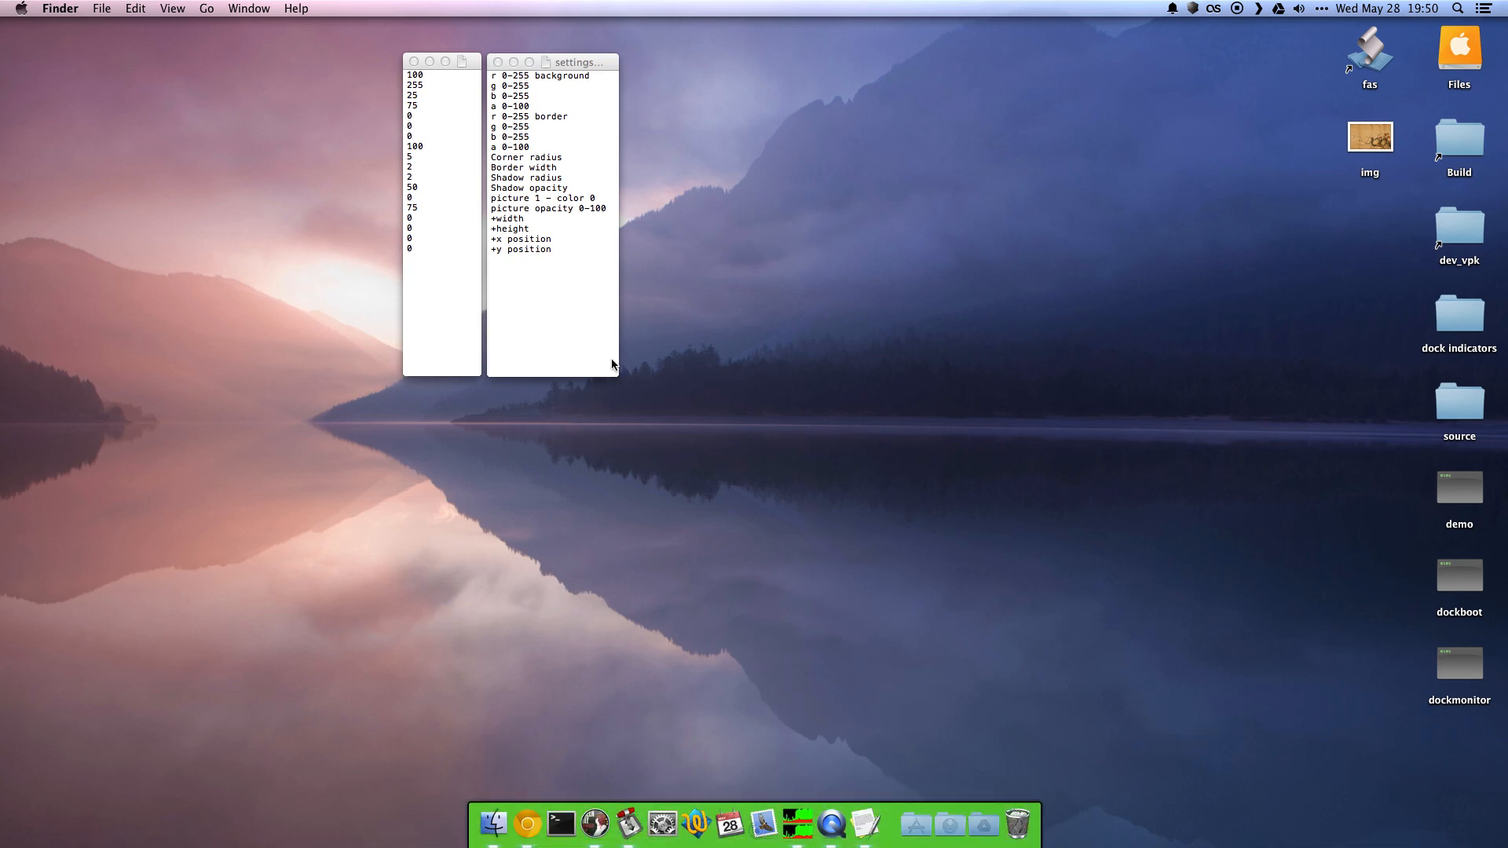